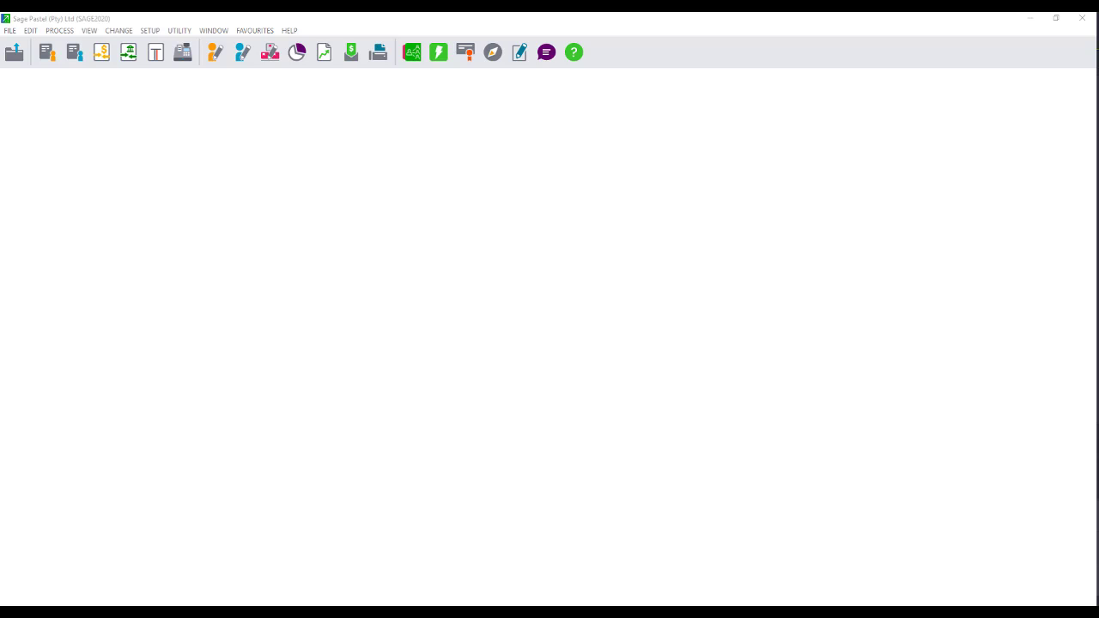
mouse_move(158, 175)
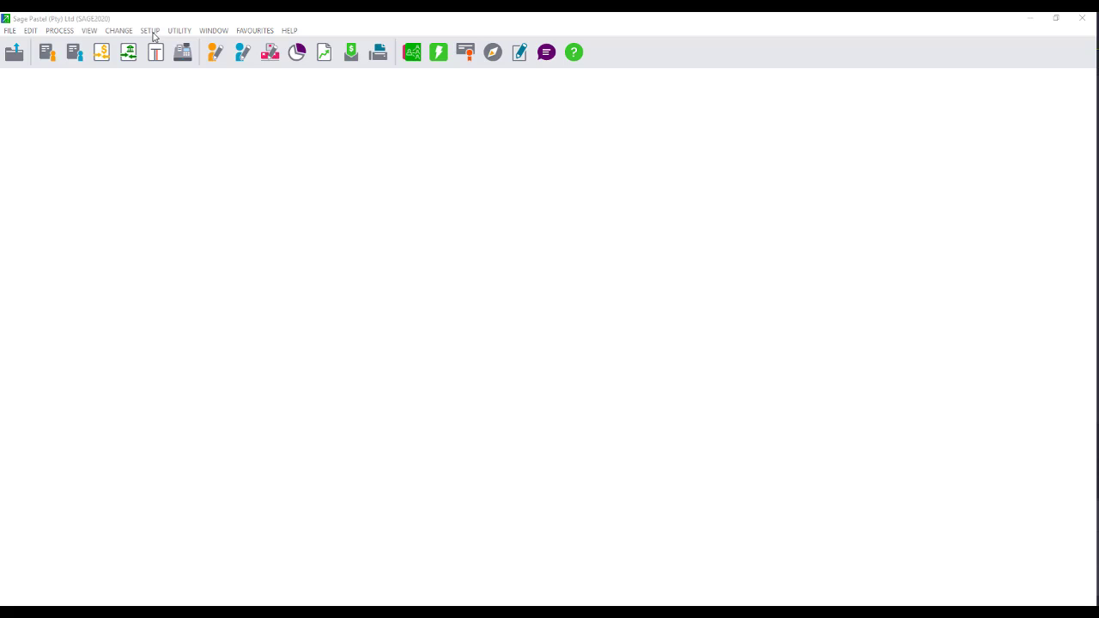
- Go to the tax percentages list in the general tax settings
left_click(150, 31)
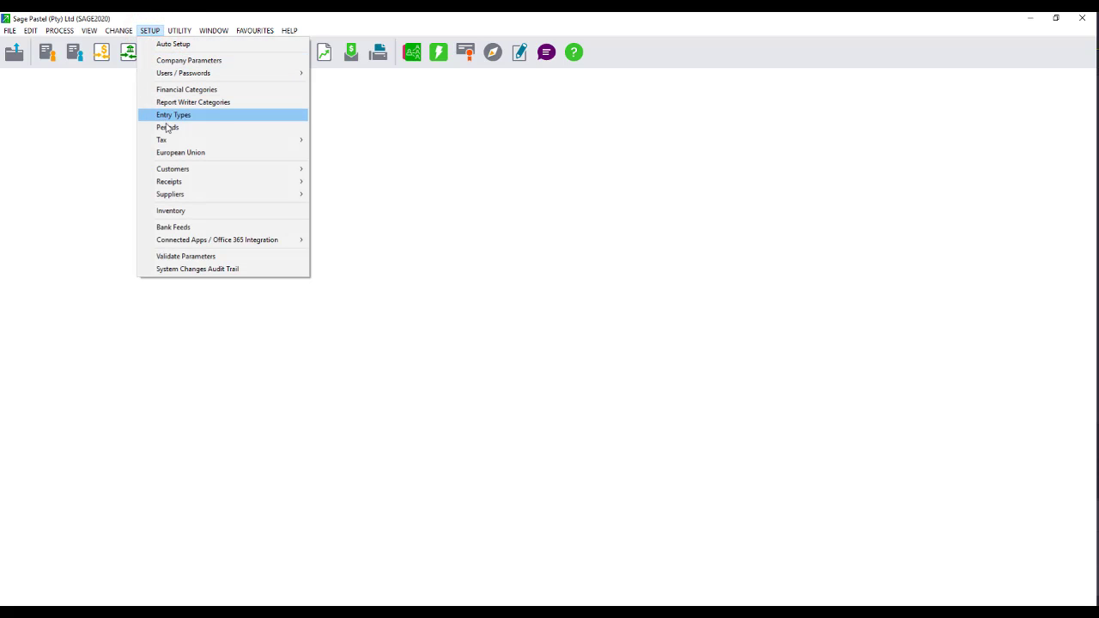
mouse_move(162, 139)
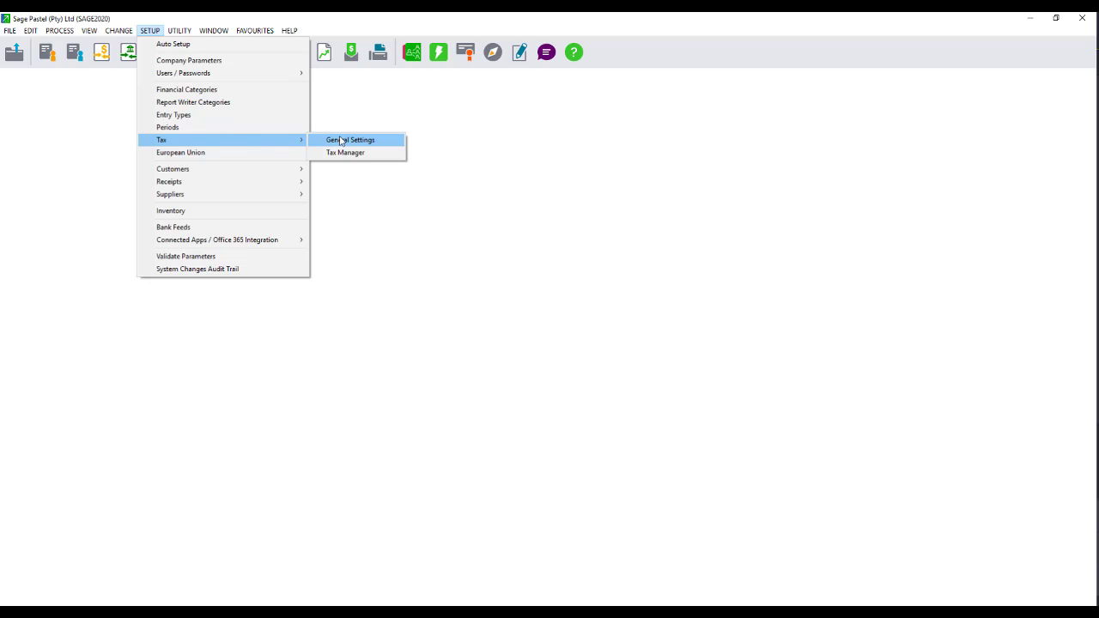
left_click(350, 139)
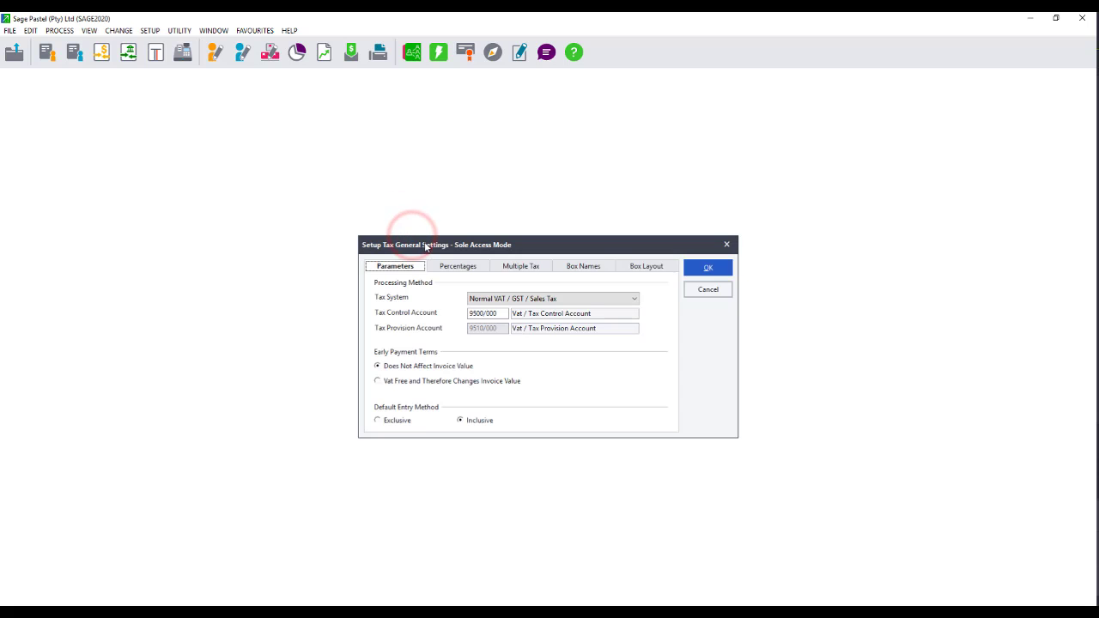
left_click(457, 264)
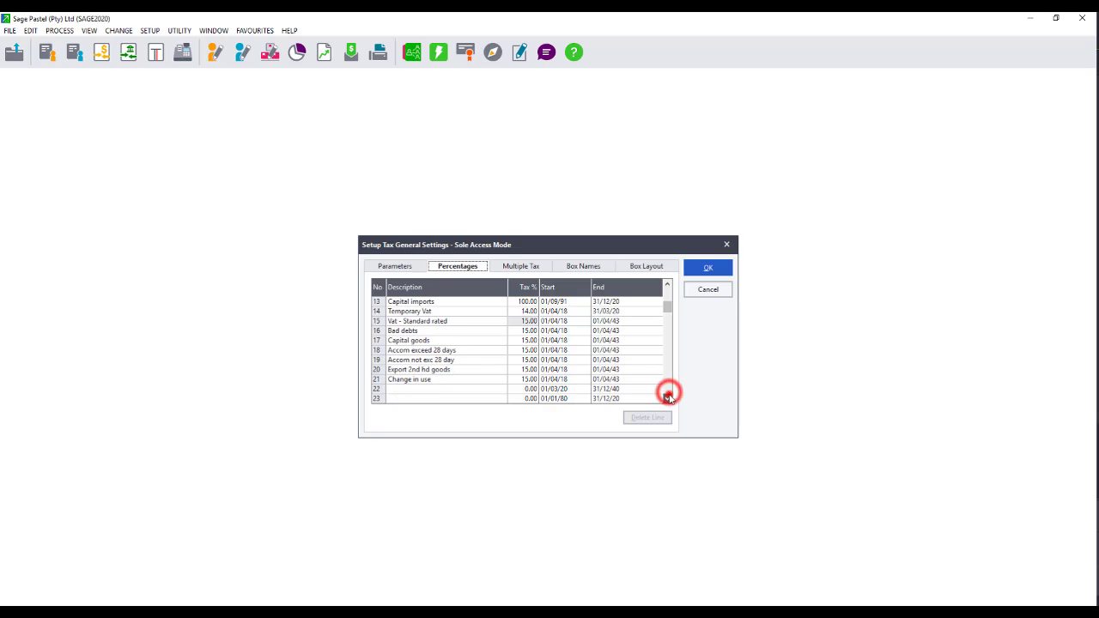
- Enter line 22 as 'Vat standard rate' at 15% and save the tax settings
left_click(440, 388)
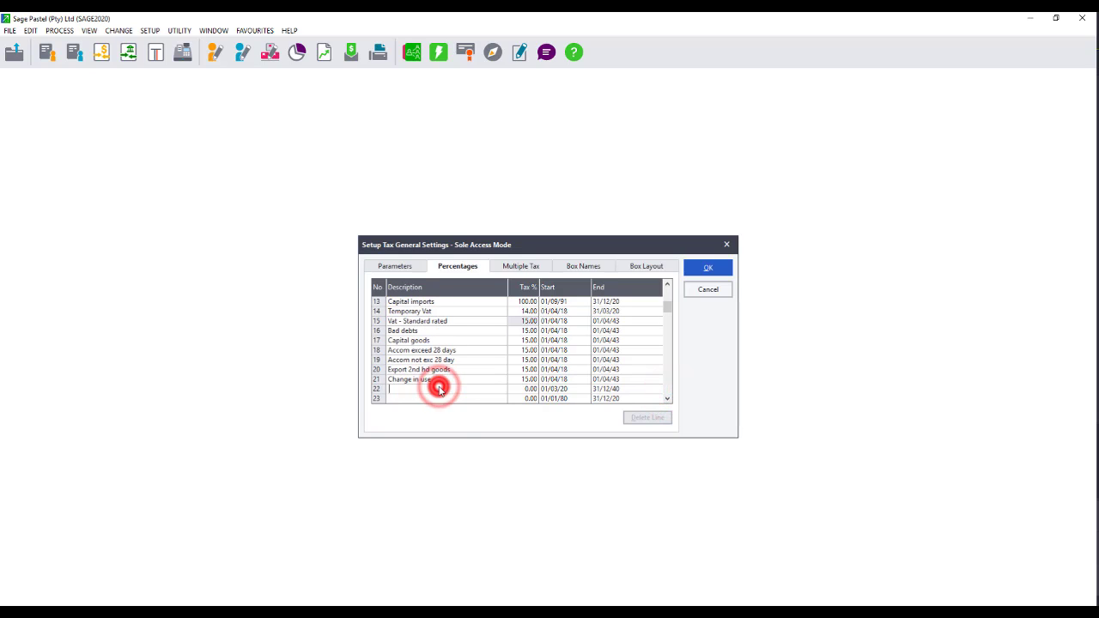
type("Vat sta")
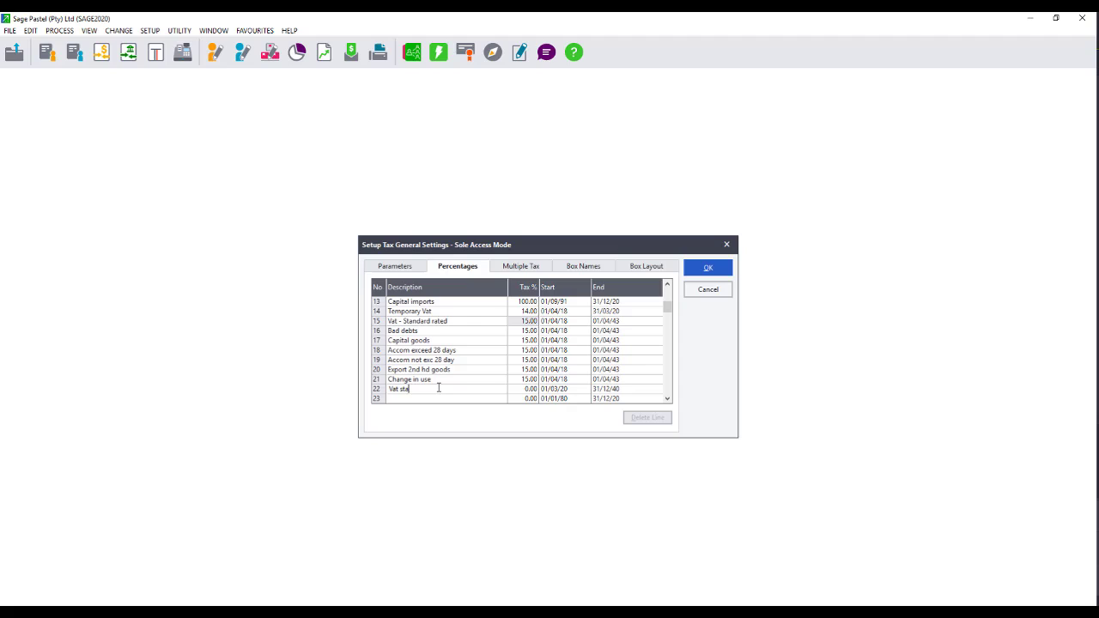
type("n")
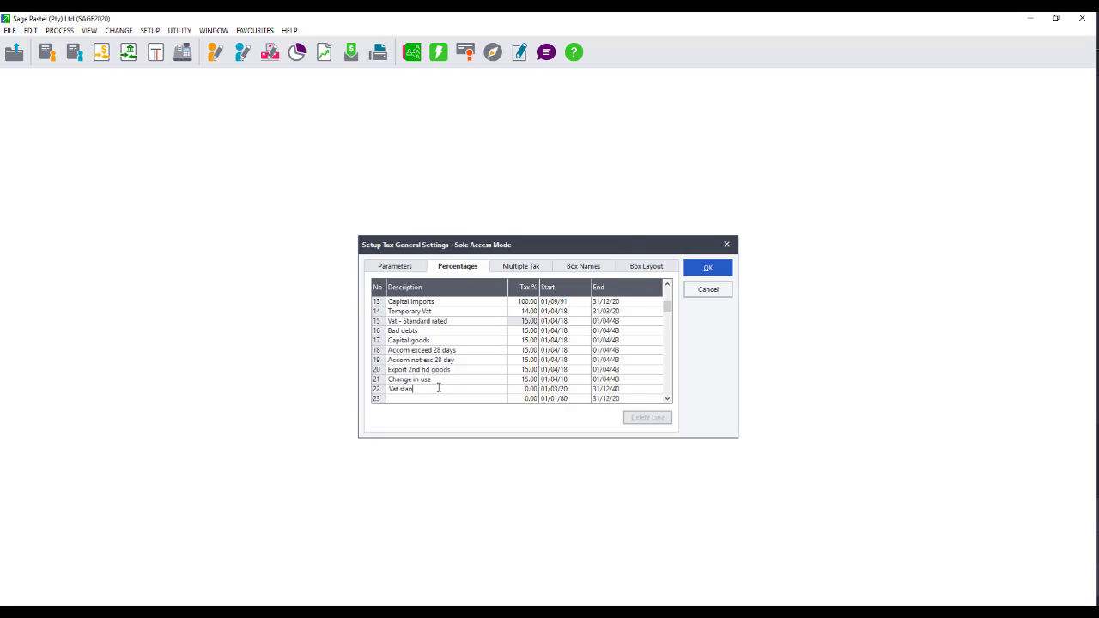
type("dard rate")
left_click(523, 388)
type("15")
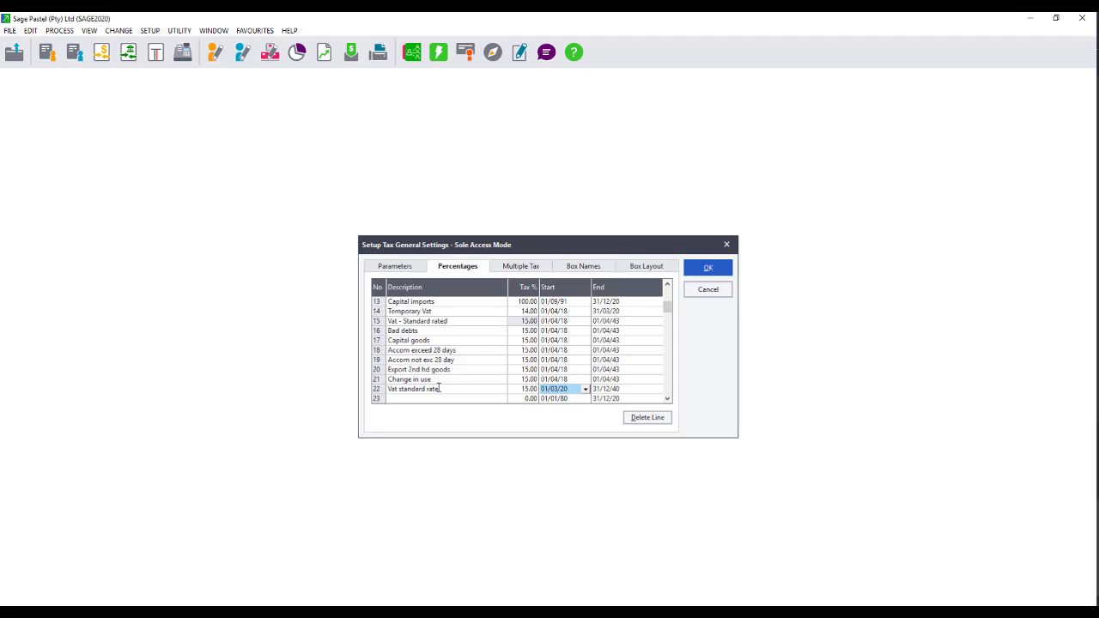
left_click(604, 388)
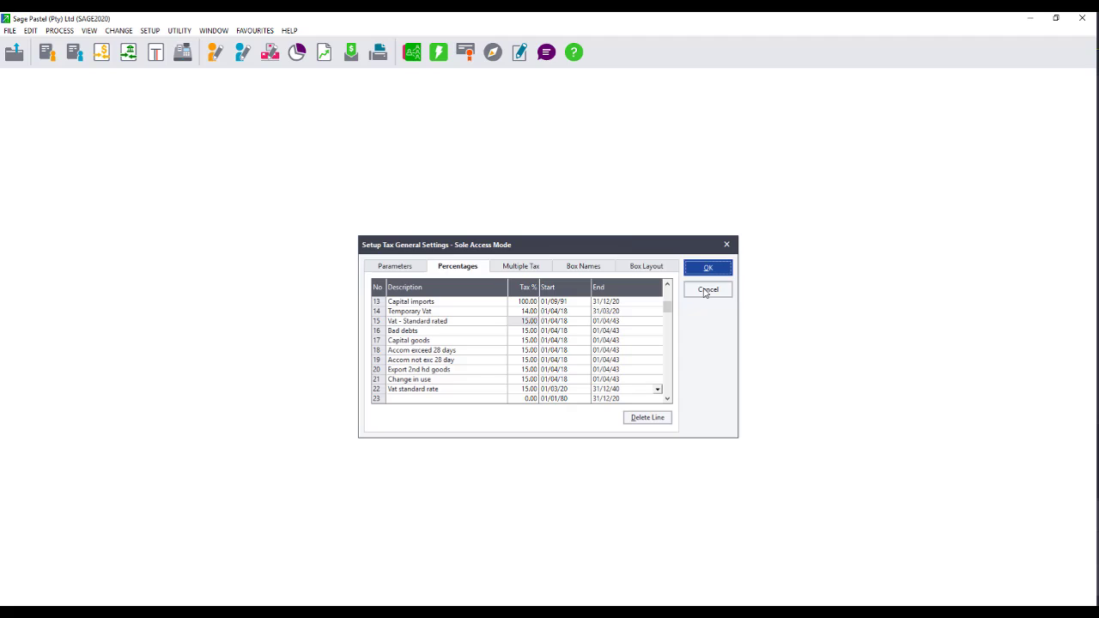
left_click(707, 288)
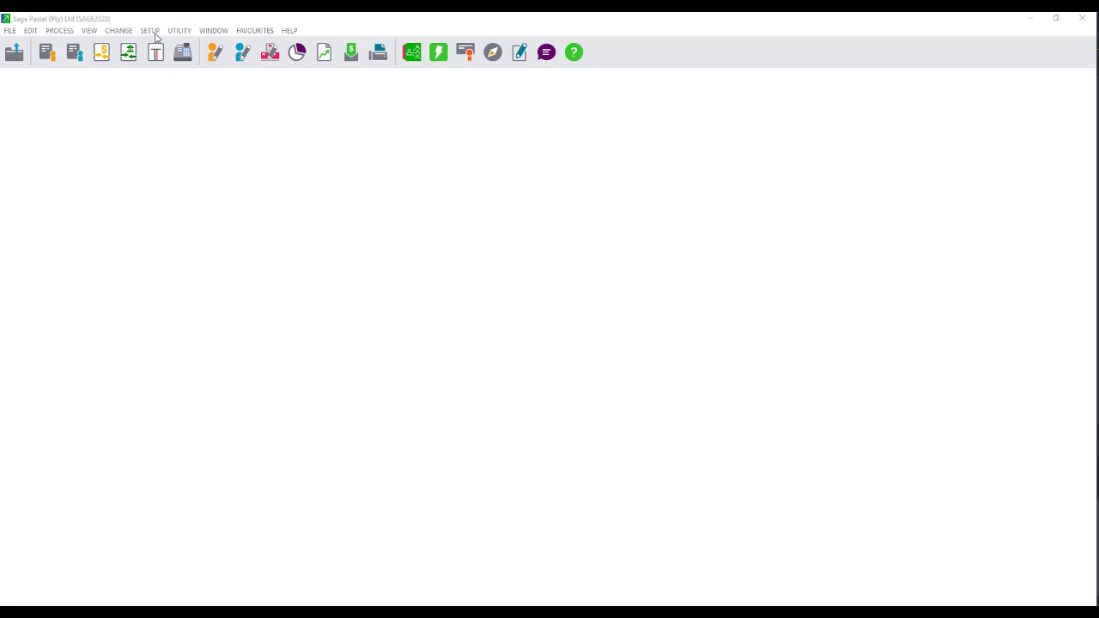
left_click(149, 31)
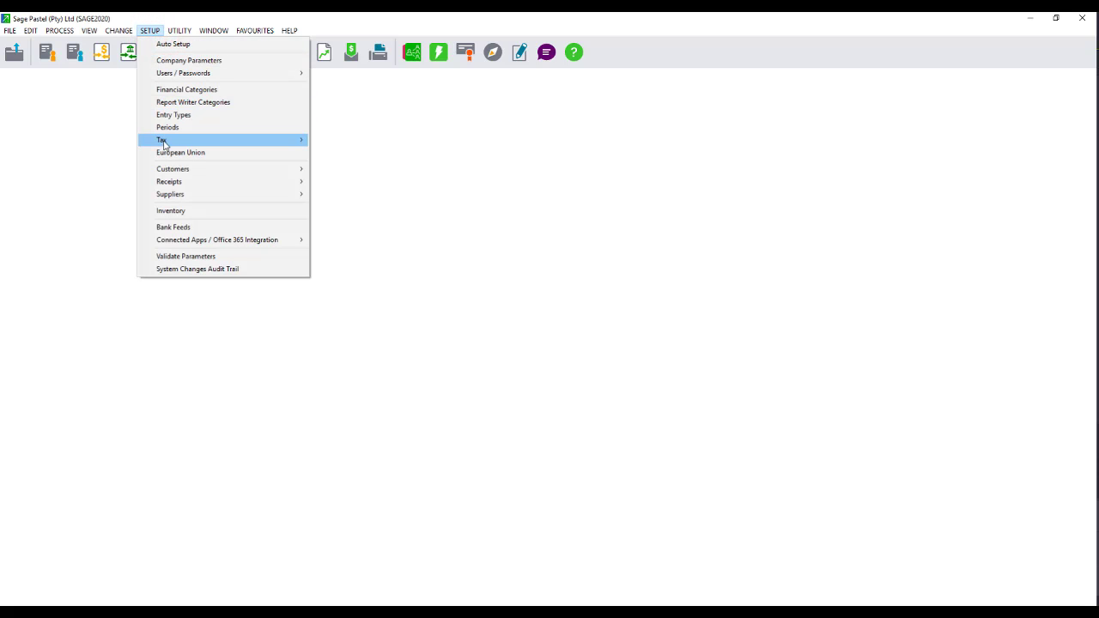
left_click(162, 139)
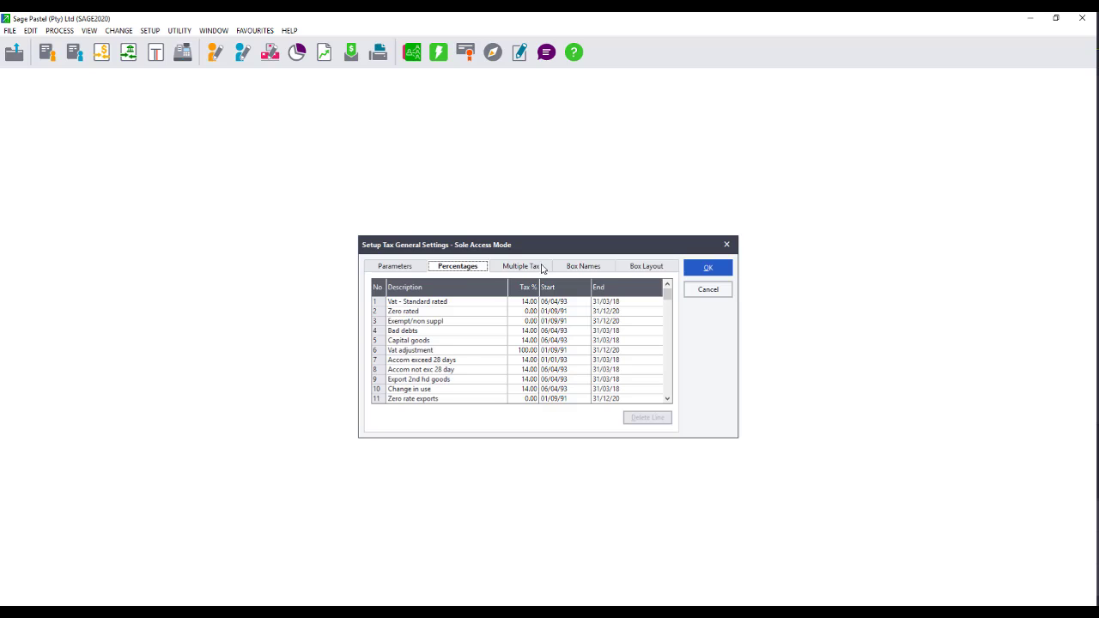
left_click(646, 265)
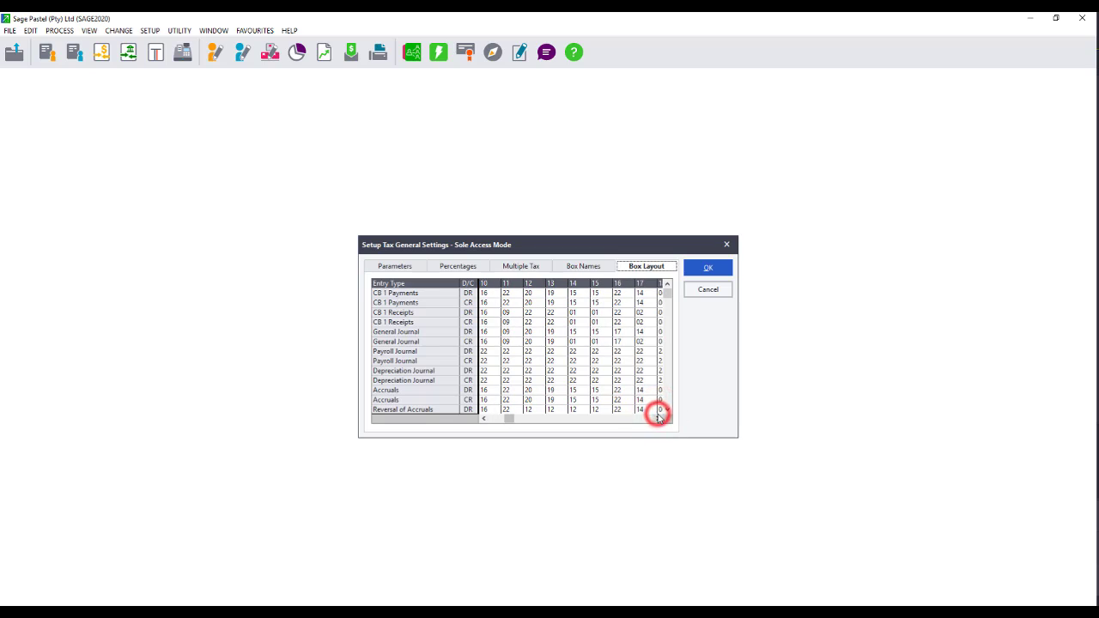
left_click(660, 417)
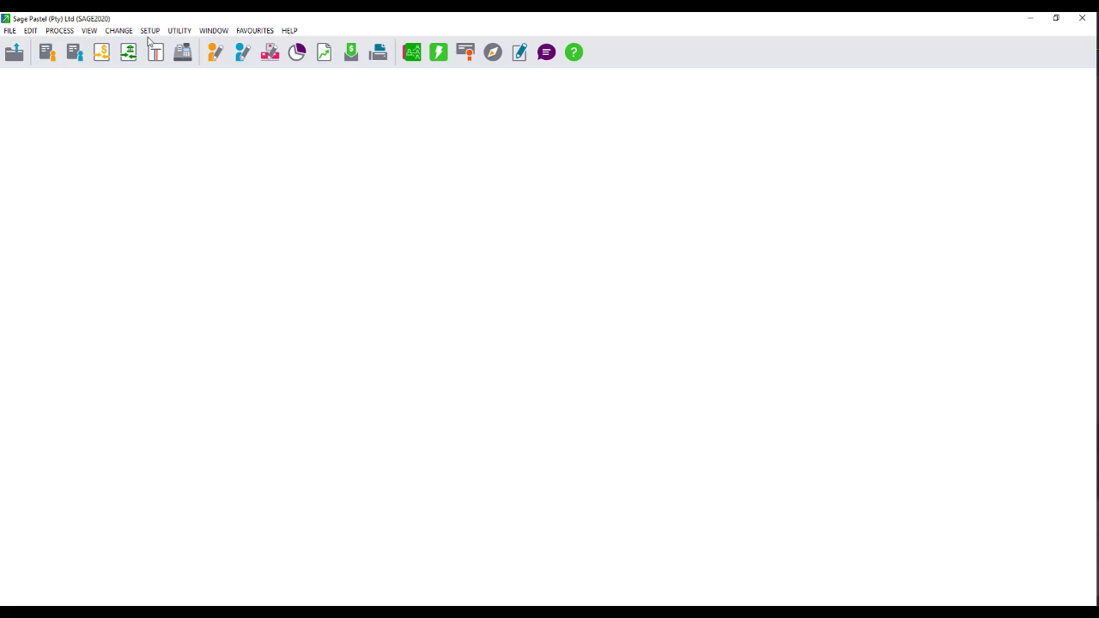
- Set the inventory groups' default purchase and sales tax to type 22 and save
left_click(149, 31)
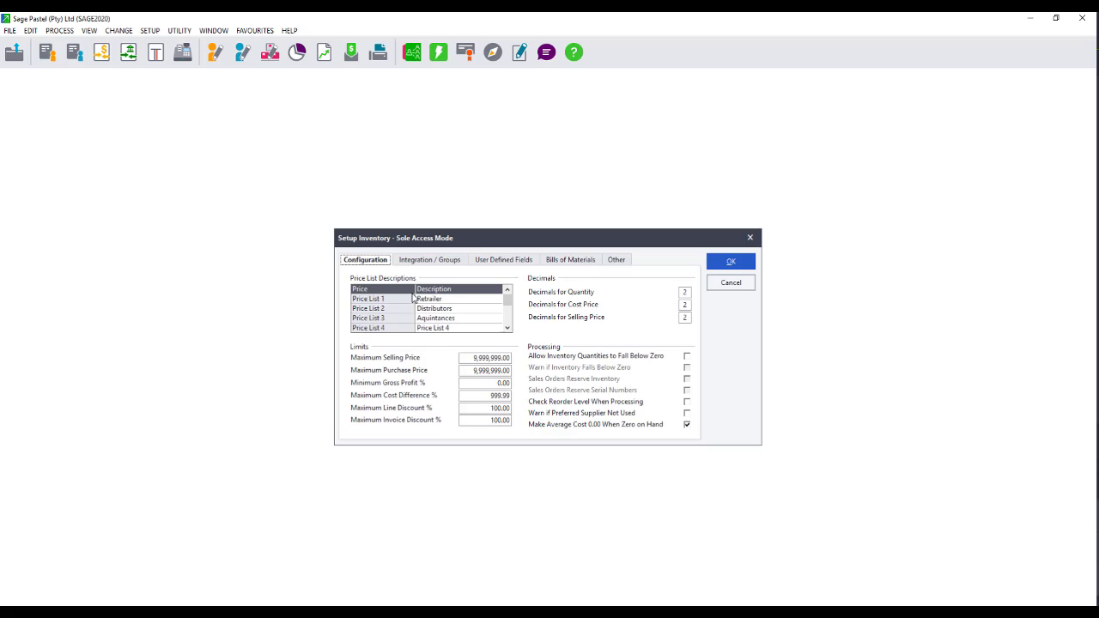
left_click(430, 260)
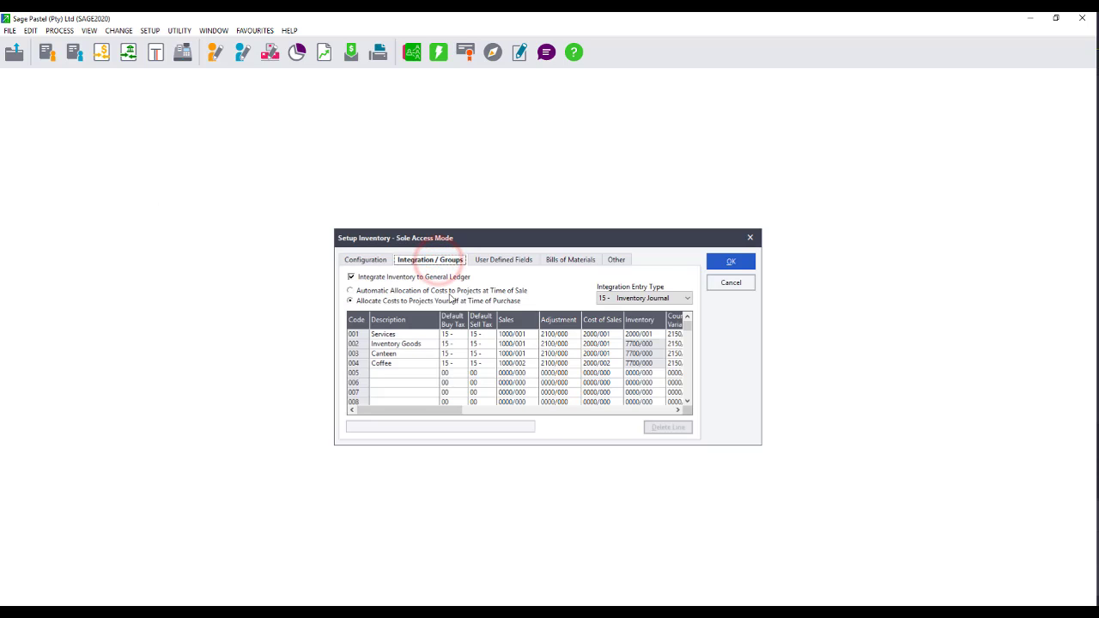
left_click(453, 333)
type("22")
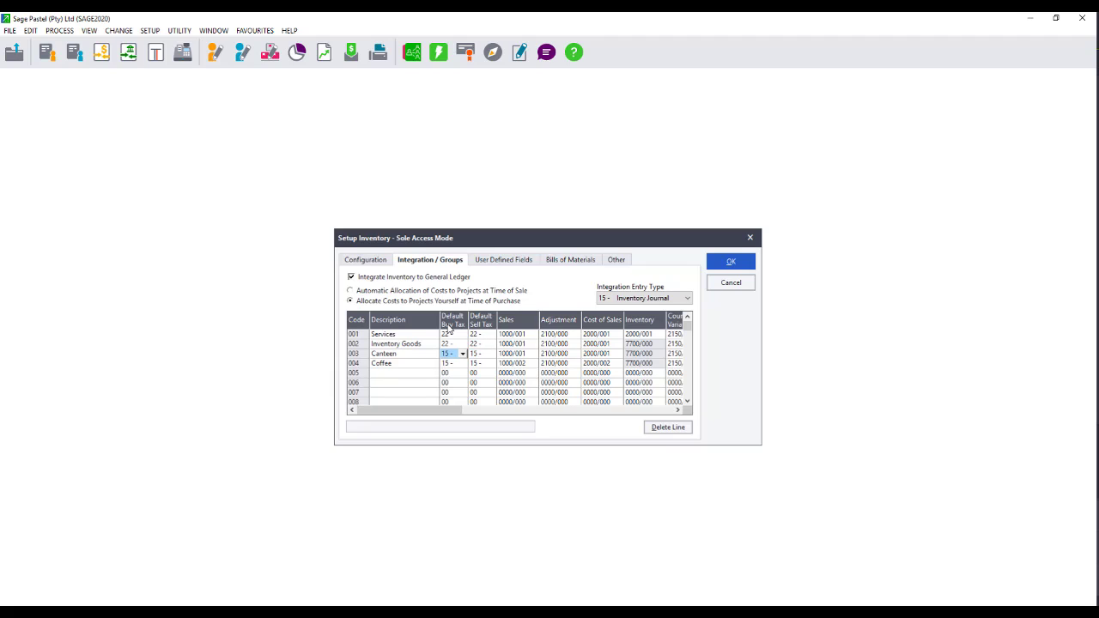
left_click(512, 353)
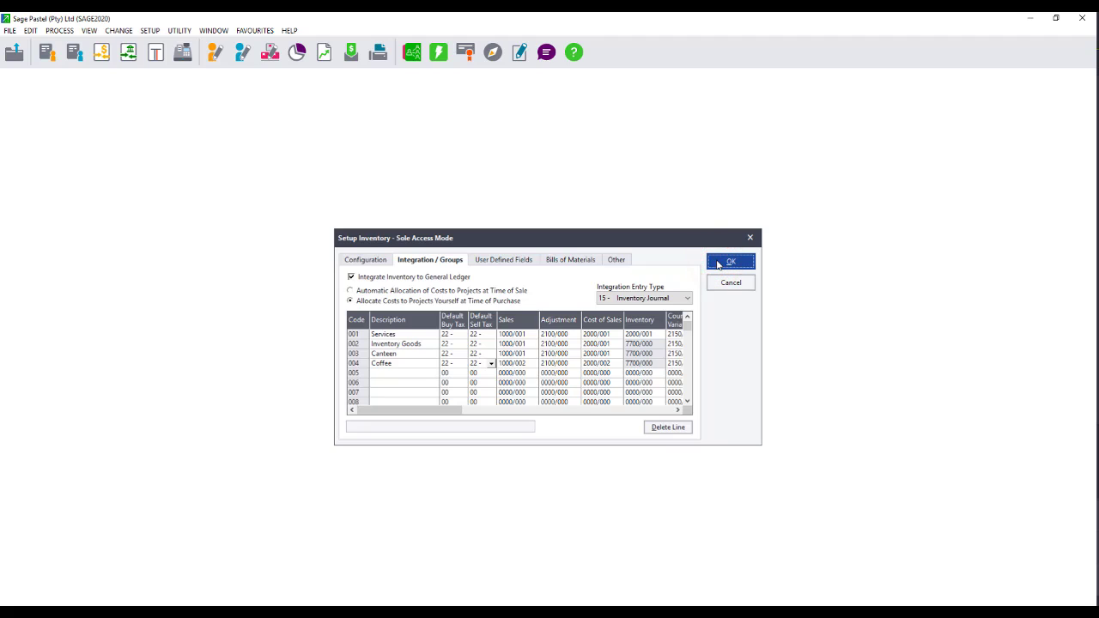
left_click(730, 261)
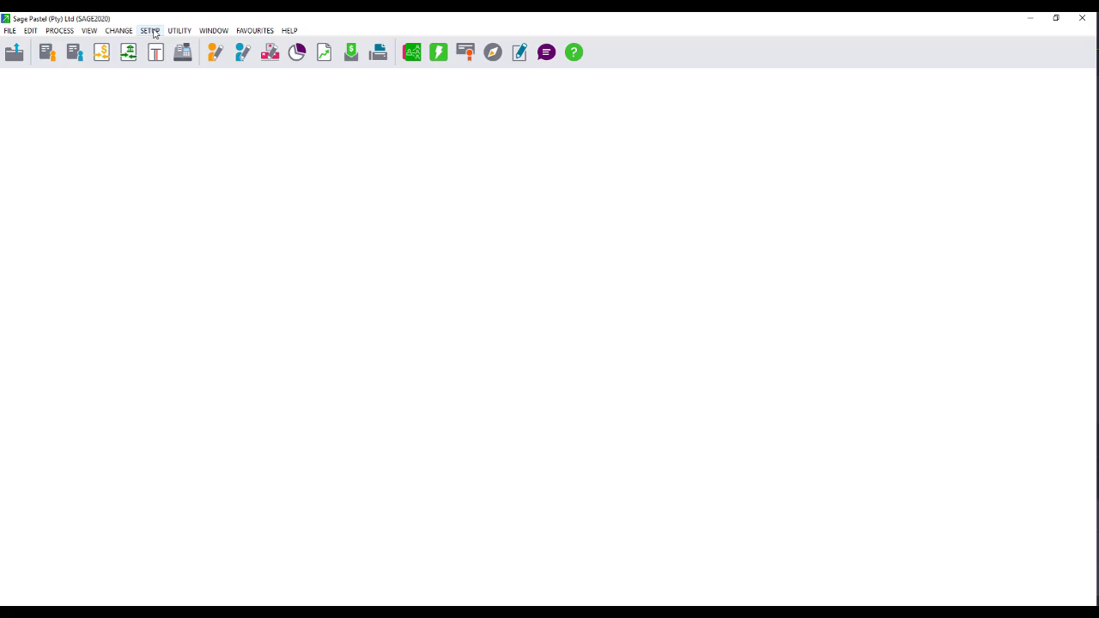
- Choose the 15% standard VAT type as customers' default tax for financial lines
left_click(149, 30)
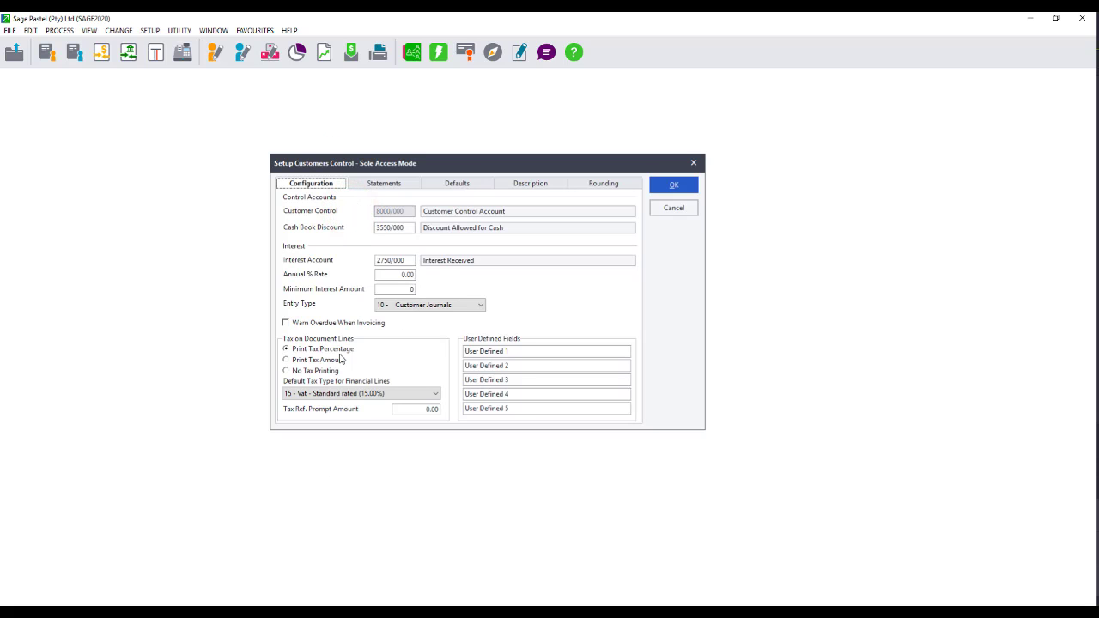
left_click(436, 394)
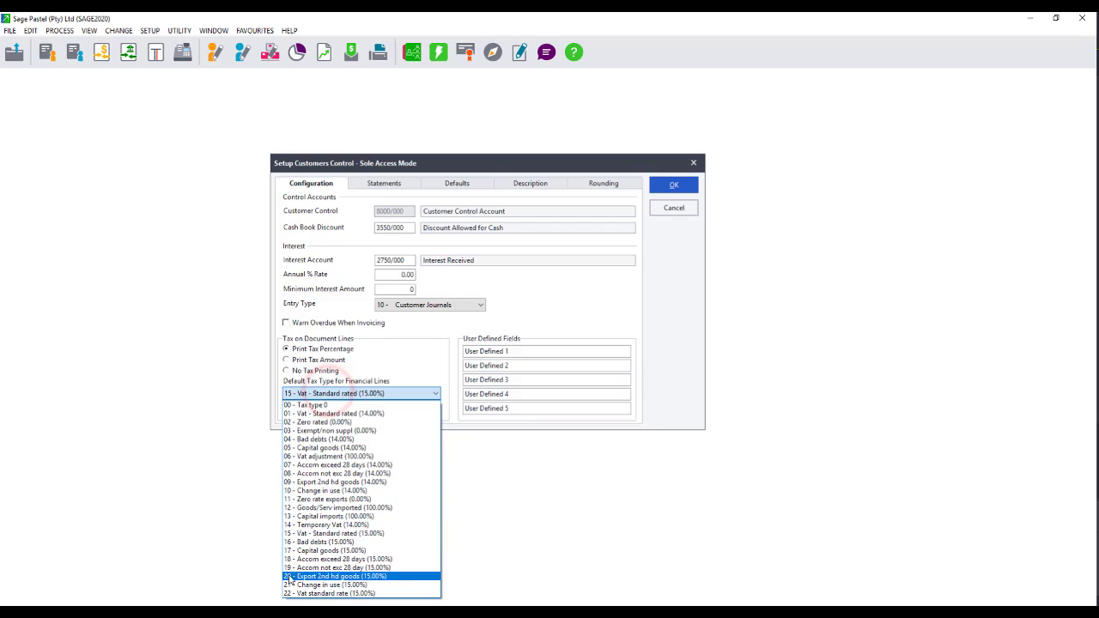
left_click(330, 592)
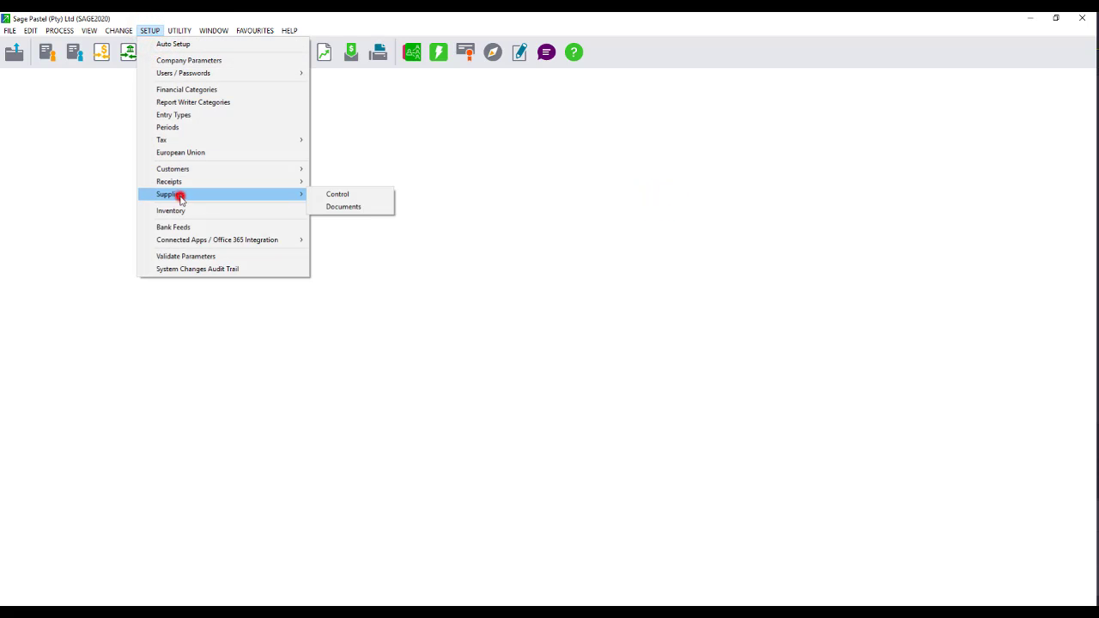
- Set suppliers' default financial-line tax to 22 - Vat standard rate (15%) and save
left_click(337, 192)
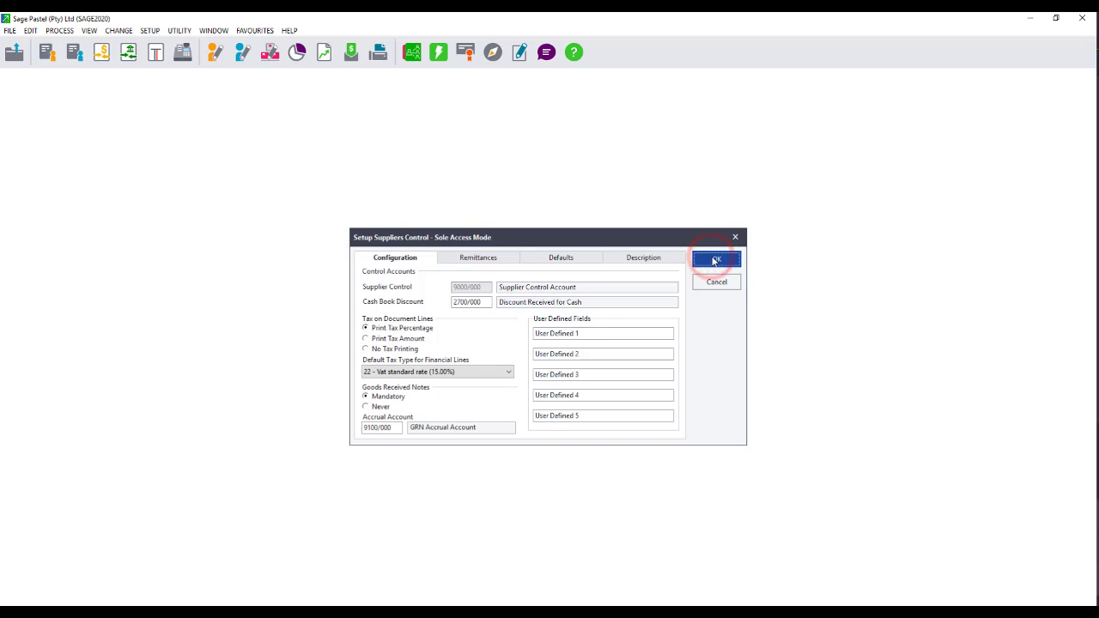
left_click(716, 261)
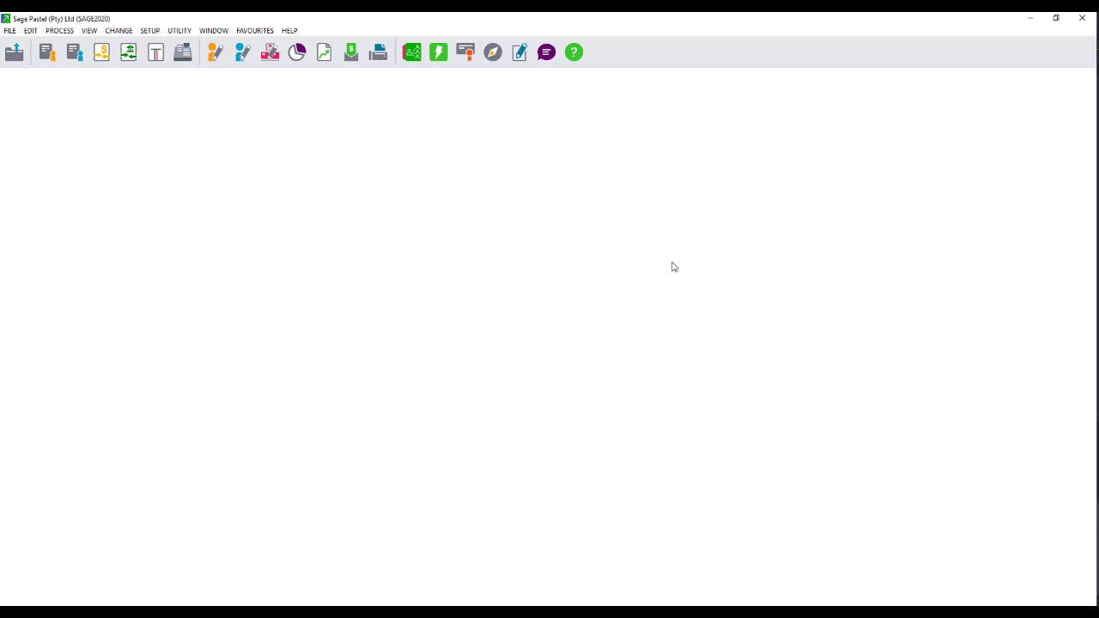
mouse_move(649, 272)
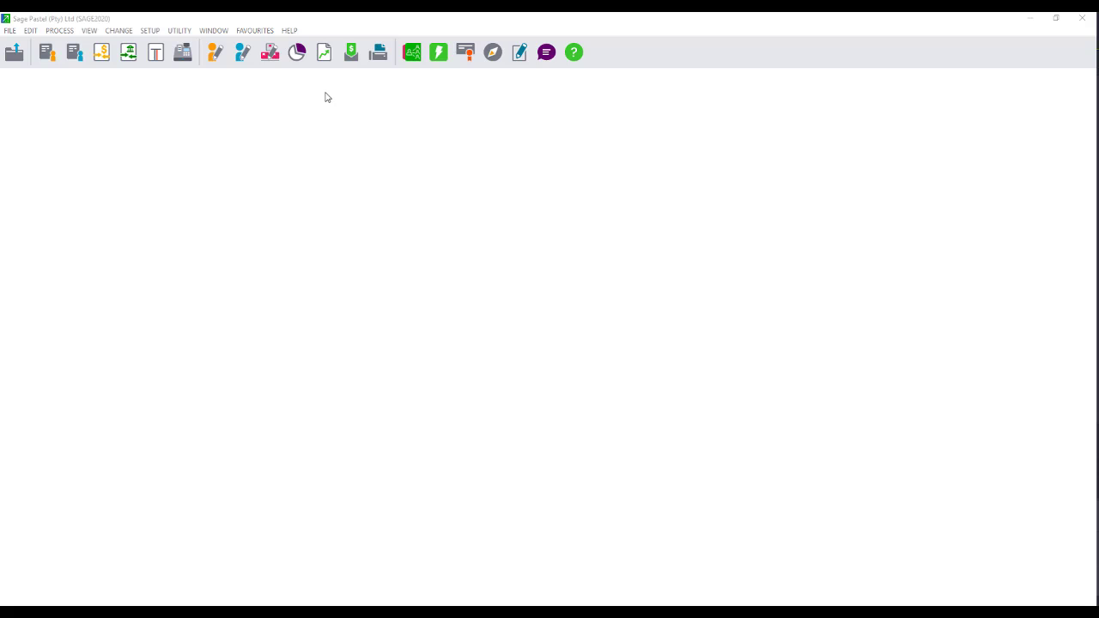
left_click(31, 31)
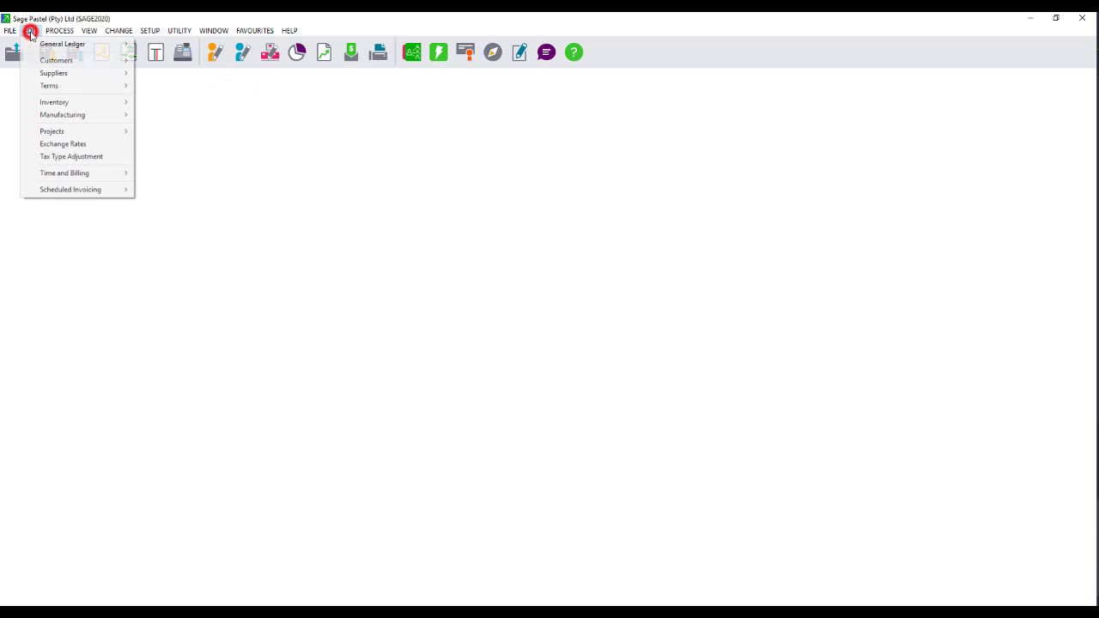
mouse_move(72, 156)
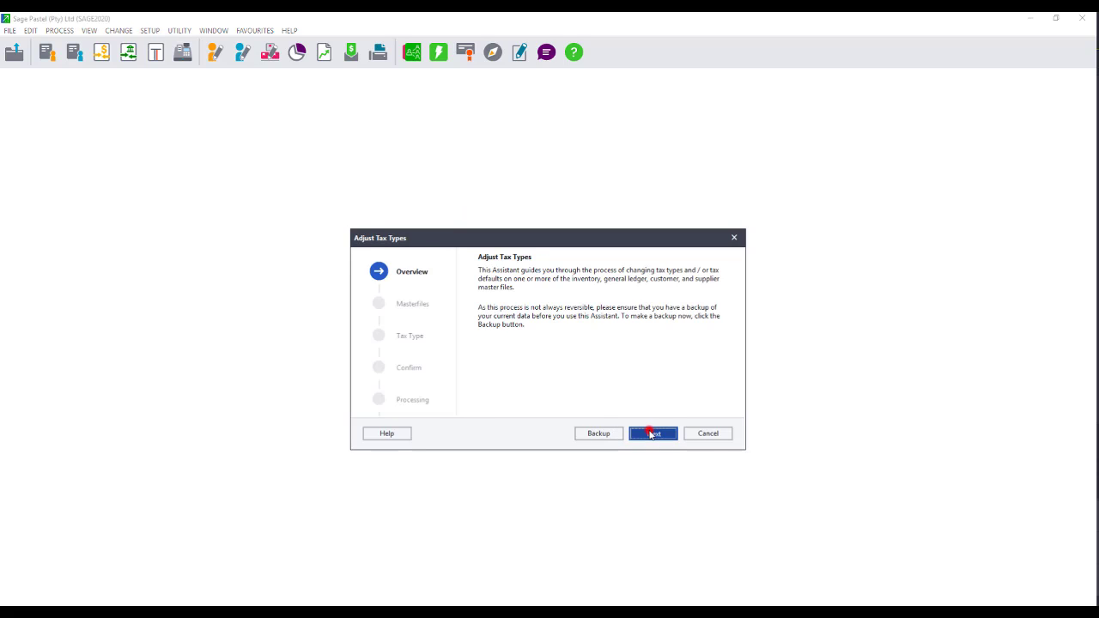
- Select general ledger accounts as the range to adjust in the wizard
left_click(652, 433)
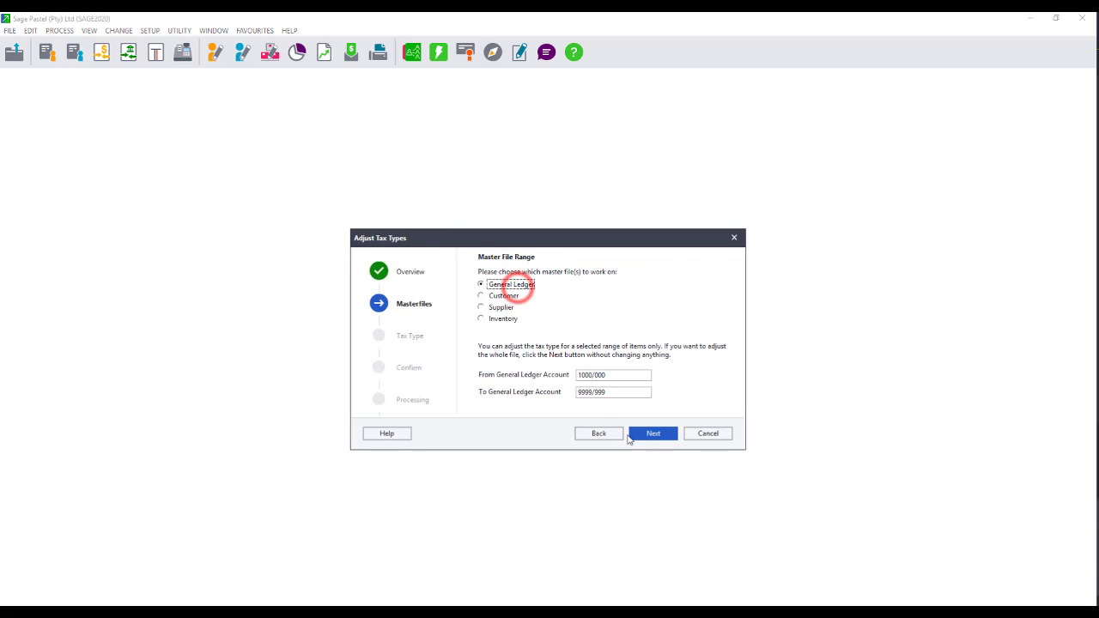
left_click(609, 374)
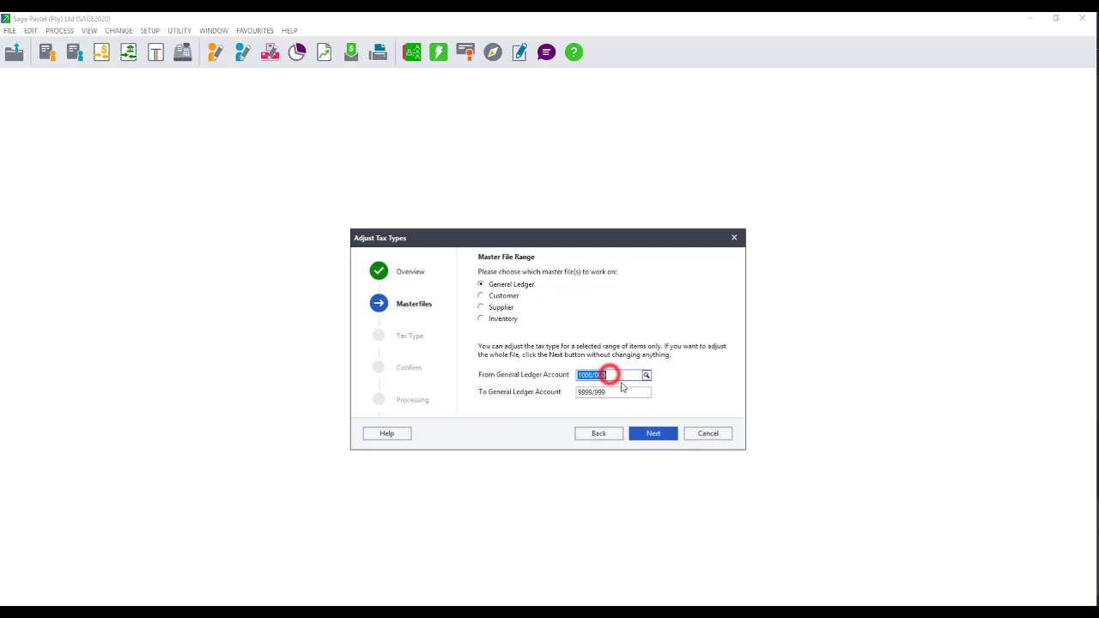
left_click(653, 433)
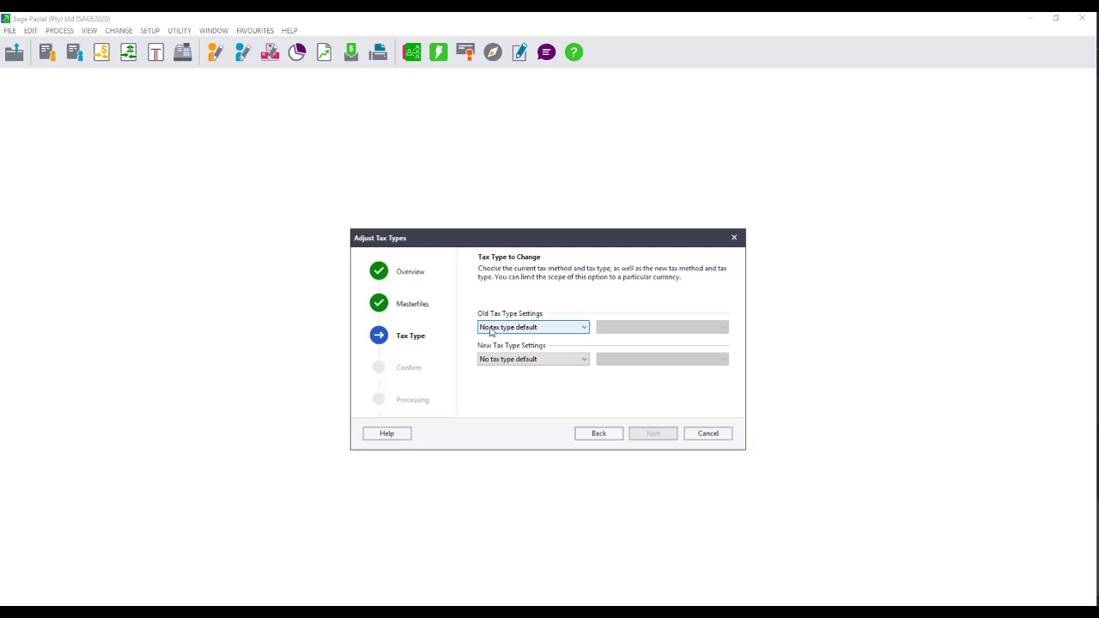
- Set the new setting to default tax type 22 - Vat standard rate and continue to confirmation
left_click(532, 359)
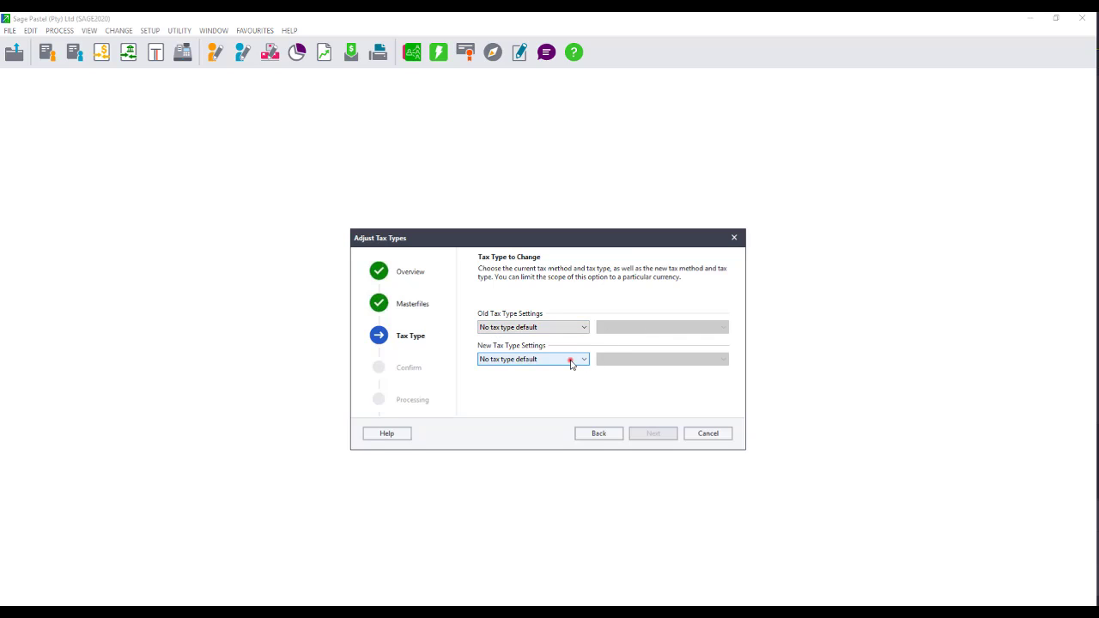
left_click(584, 359)
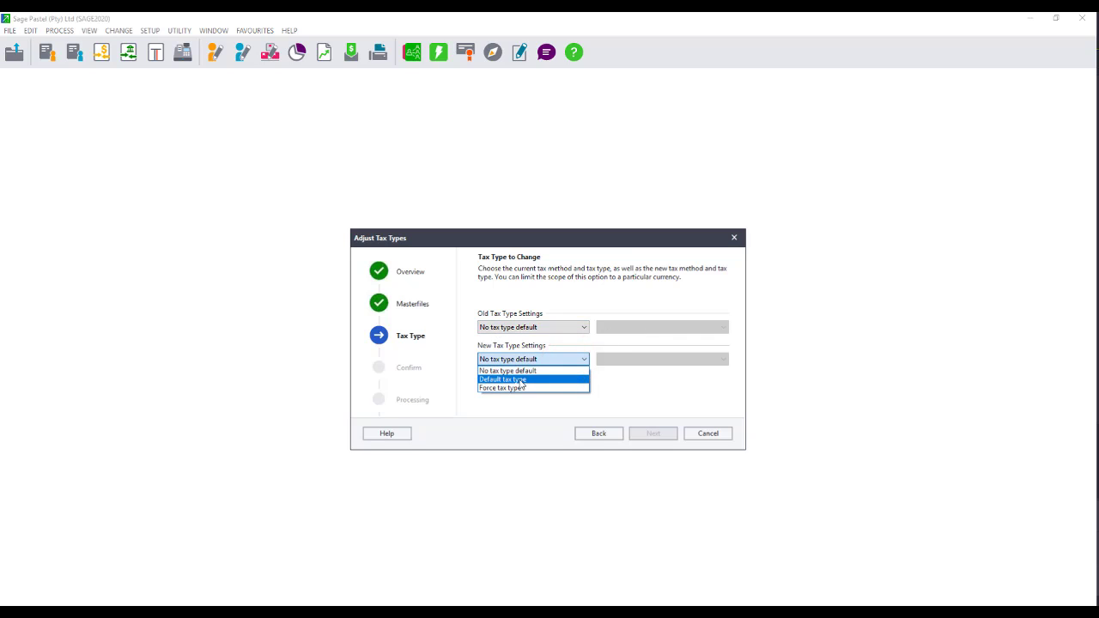
left_click(502, 379)
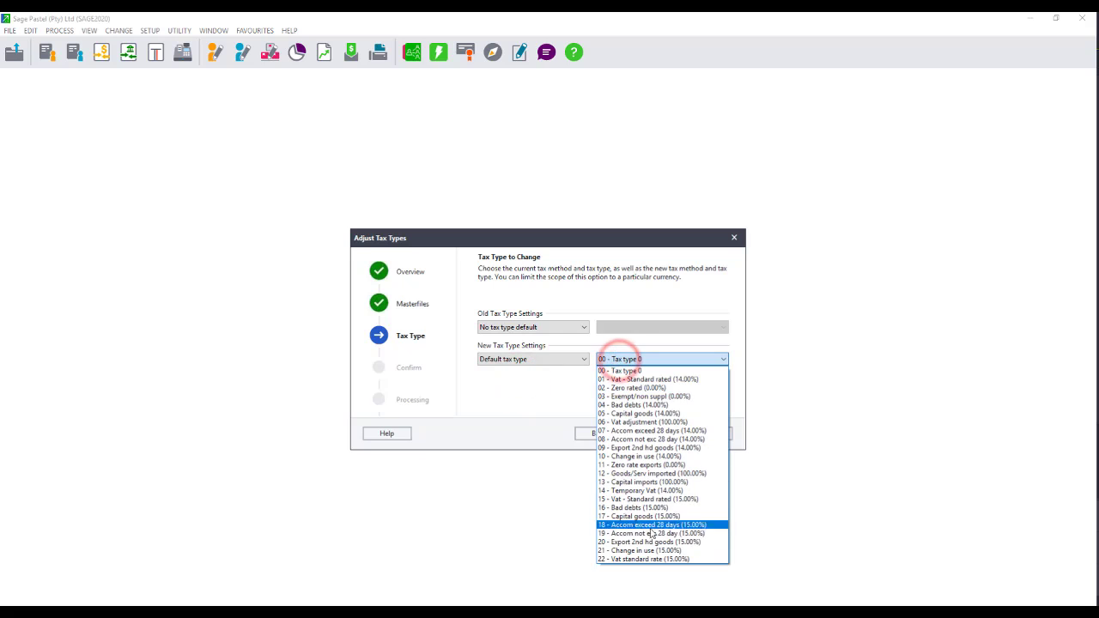
left_click(642, 559)
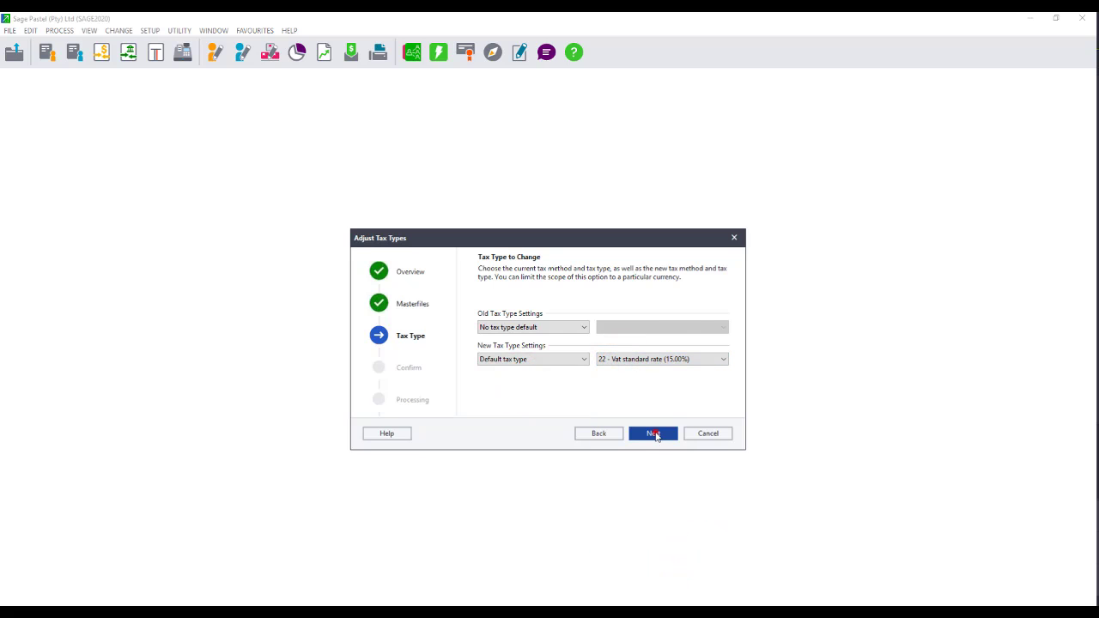
left_click(653, 433)
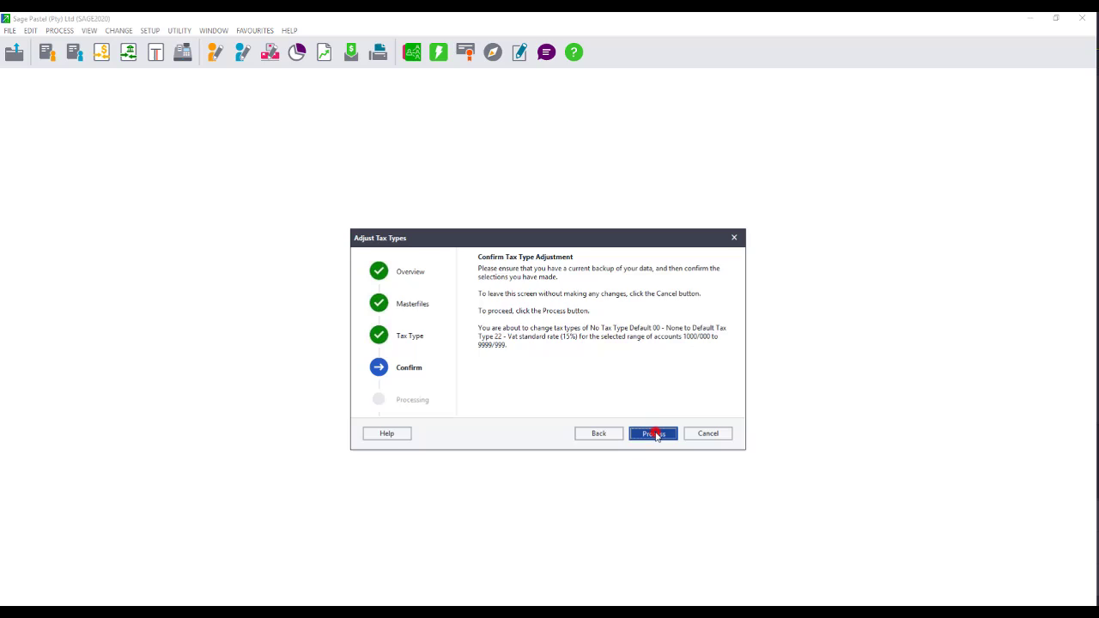